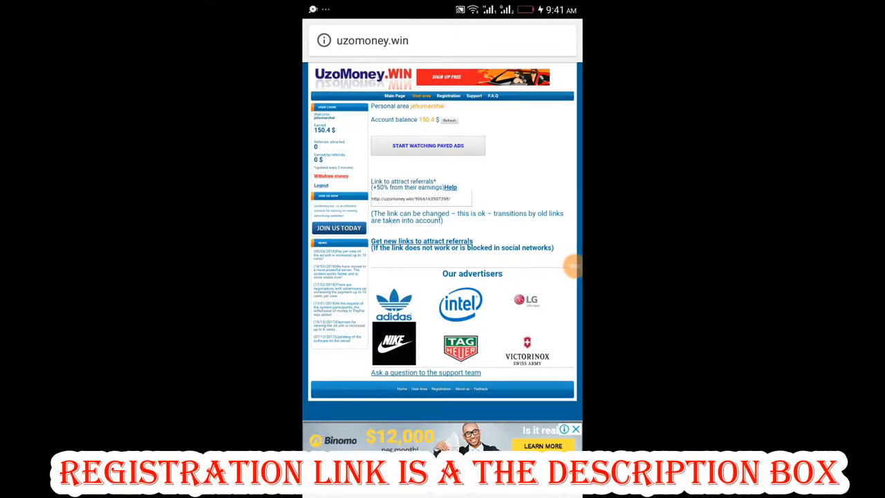
Start watching paid ads and submit the first captcha answer 55
{"action": "left_click", "coordinate": [429, 145]}
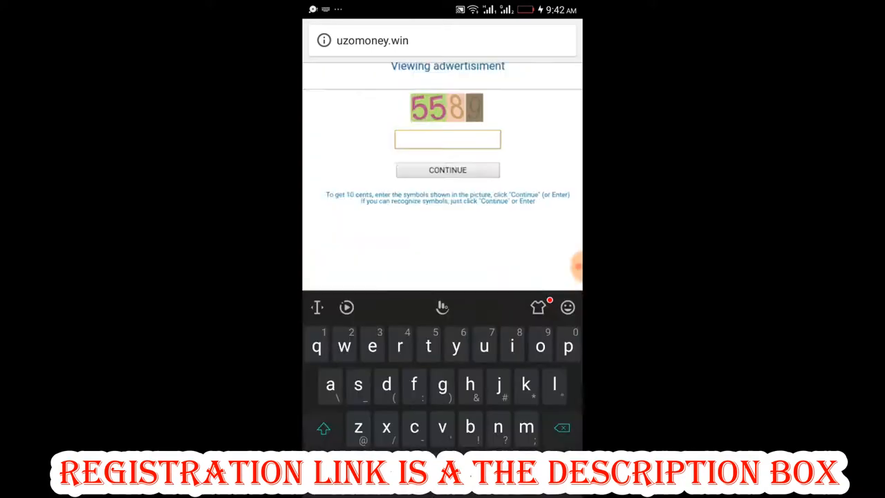
{"action": "type", "text": "55"}
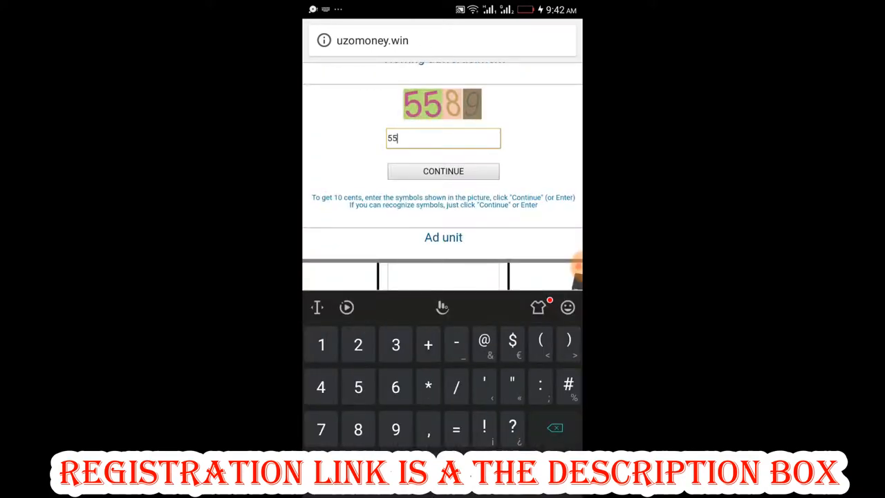
{"action": "left_click", "coordinate": [443, 171]}
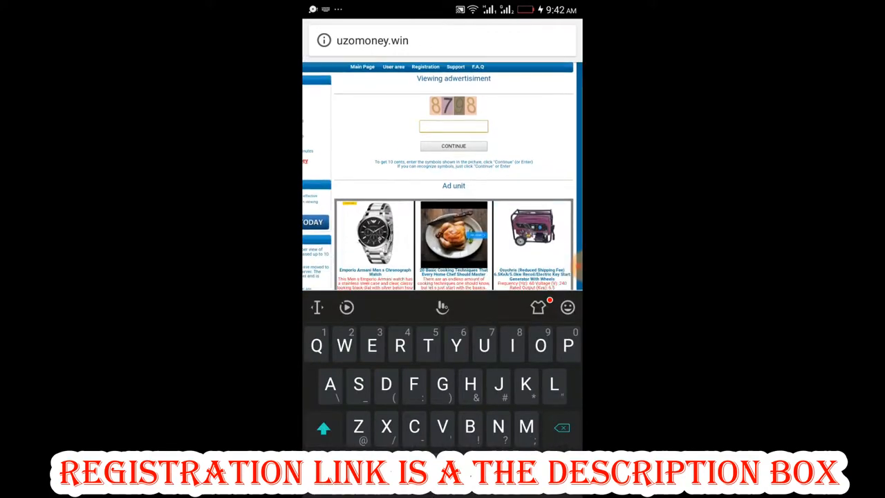
Answer the next captcha with 8798 and submit it for credit
{"action": "type", "text": "8798"}
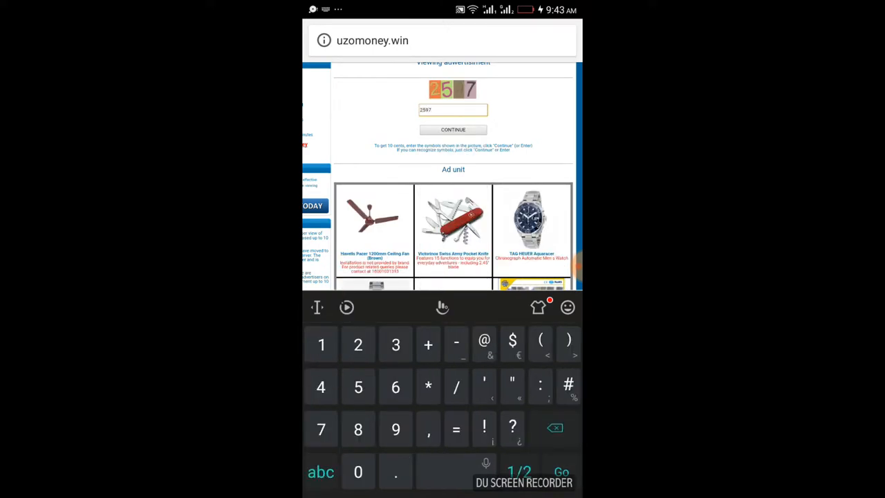
{"action": "left_click", "coordinate": [453, 130]}
{"action": "type", "text": "624"}
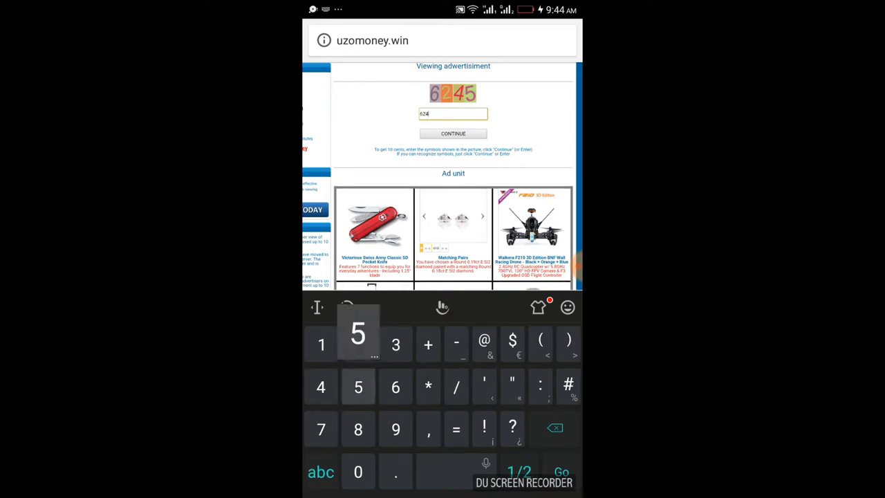
Submit the typed code, dismiss the invalid-numbers warning, and resubmit the corrected answer
{"action": "left_click", "coordinate": [454, 133]}
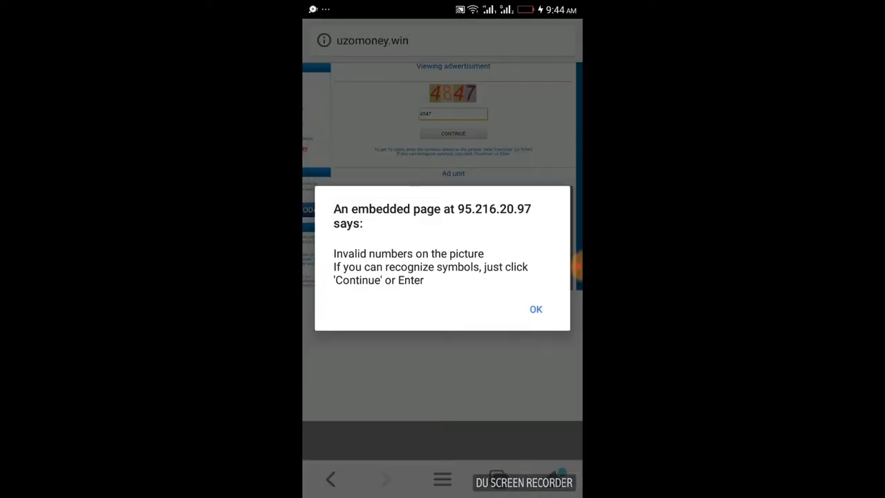
{"action": "left_click", "coordinate": [537, 310]}
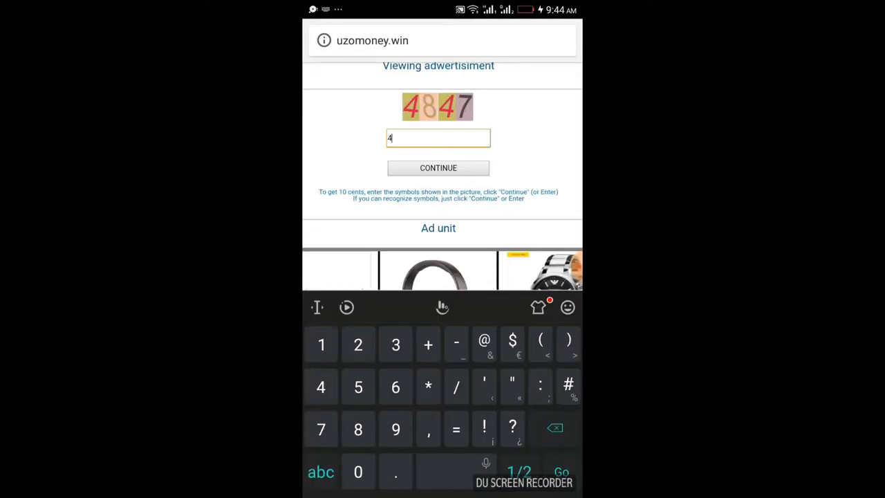
{"action": "left_click", "coordinate": [437, 168]}
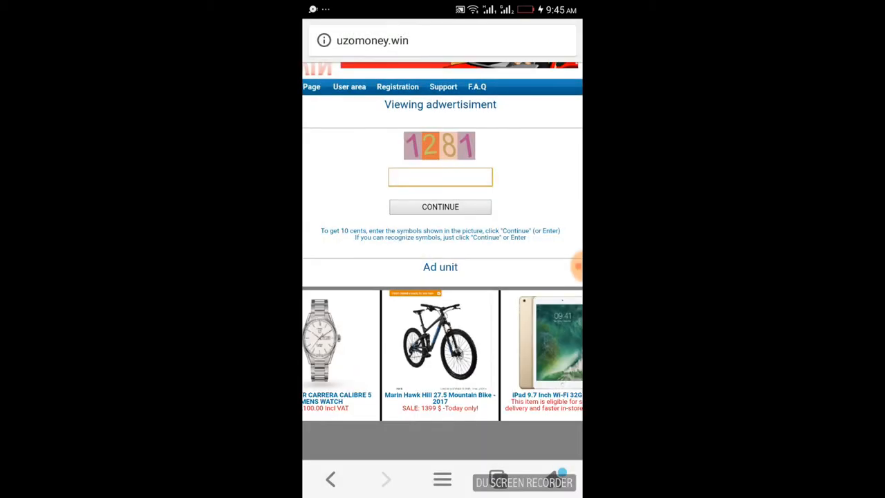
Answer two more captchas (7782, 5311), bringing earnings to 155.2 dollars
{"action": "left_click", "coordinate": [440, 178]}
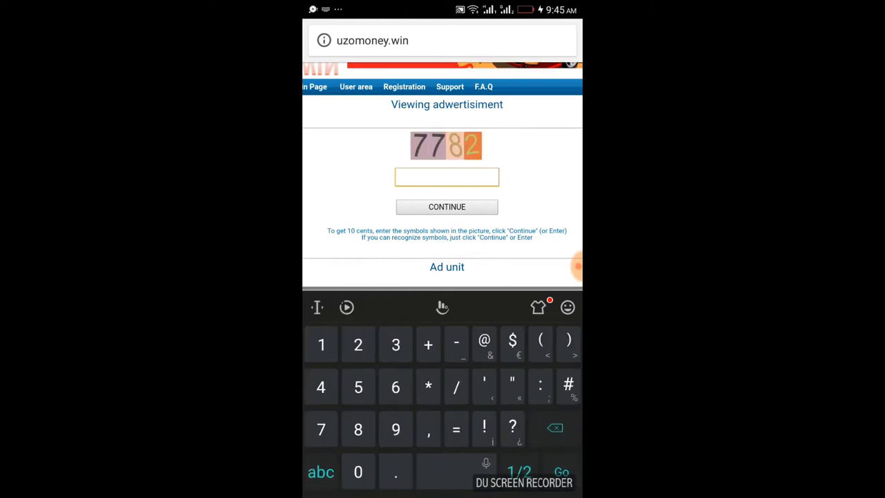
{"action": "type", "text": "7782"}
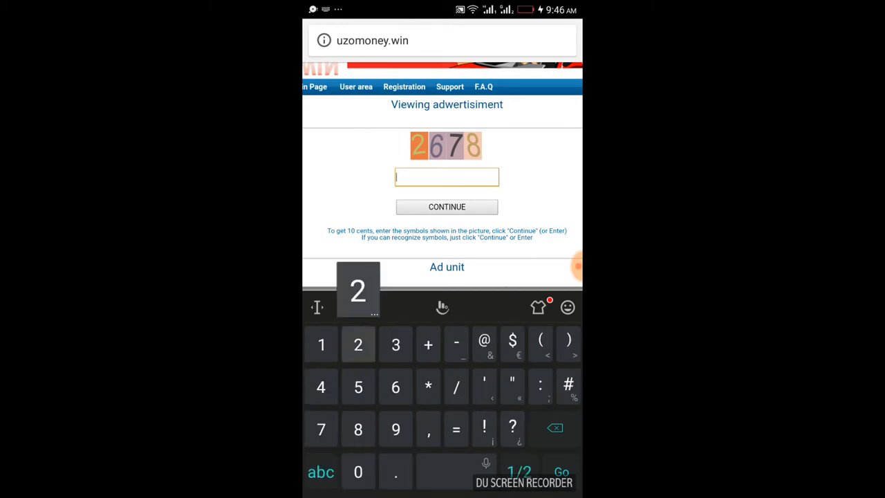
{"action": "type", "text": "5311"}
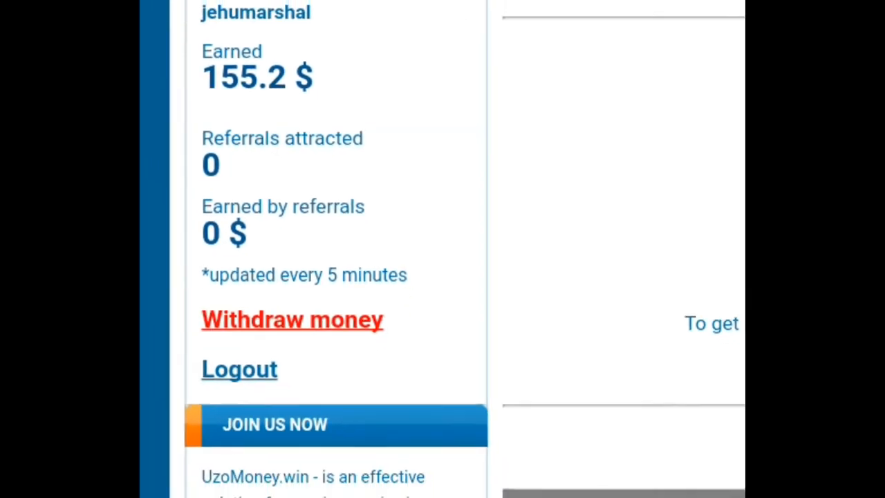
{"action": "double_click", "coordinate": [257, 77]}
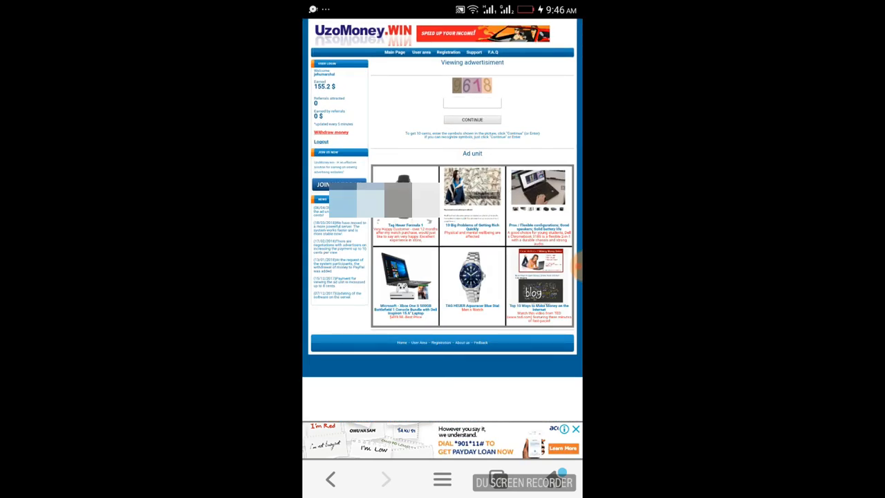
{"action": "scroll", "scroll_direction": "down", "scroll_amount": 3}
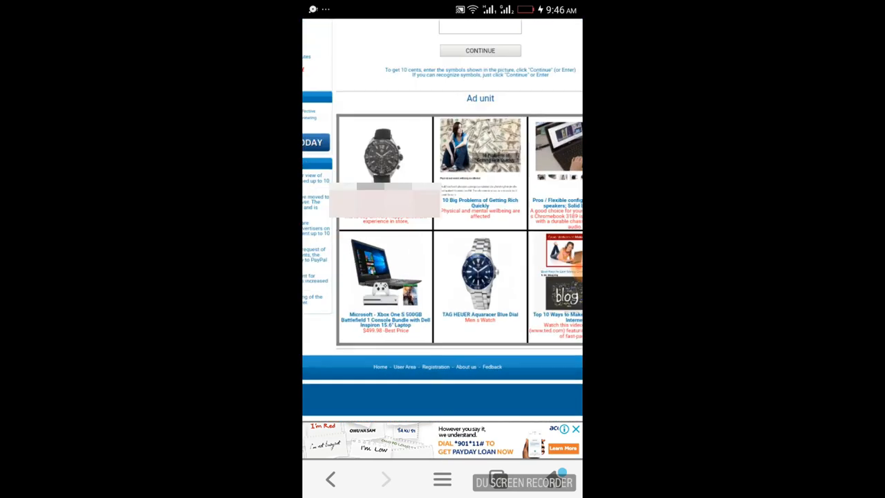